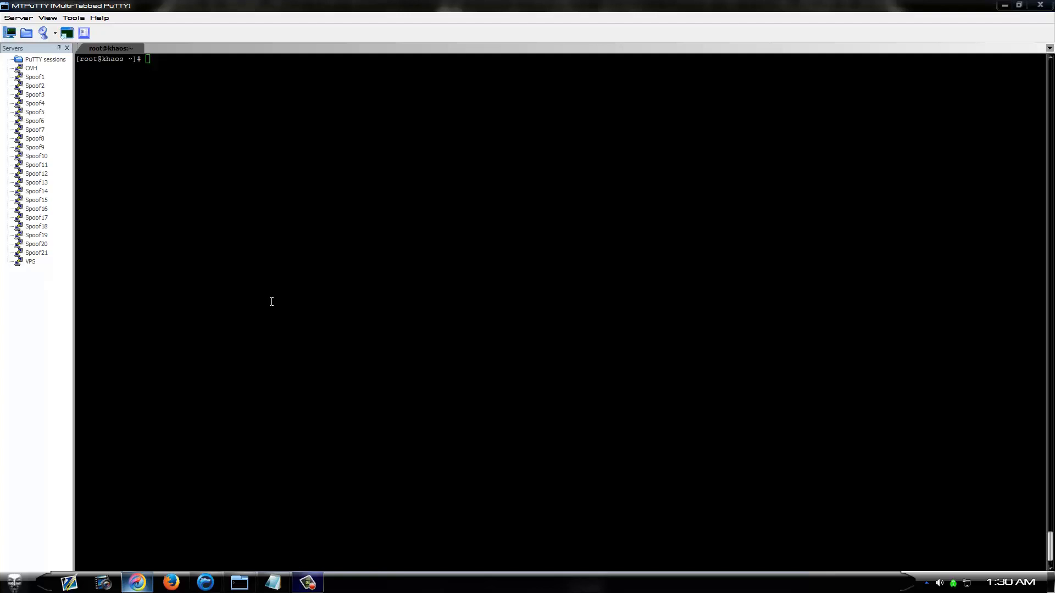
{"action": "mouse_move", "coordinate": [272, 299]}
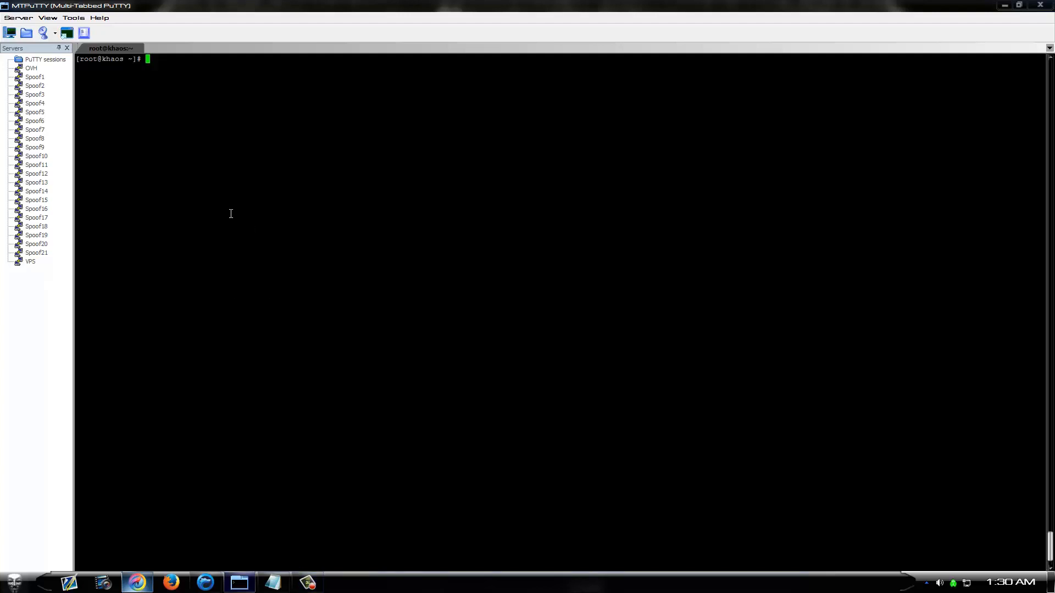
{"action": "mouse_move", "coordinate": [197, 194]}
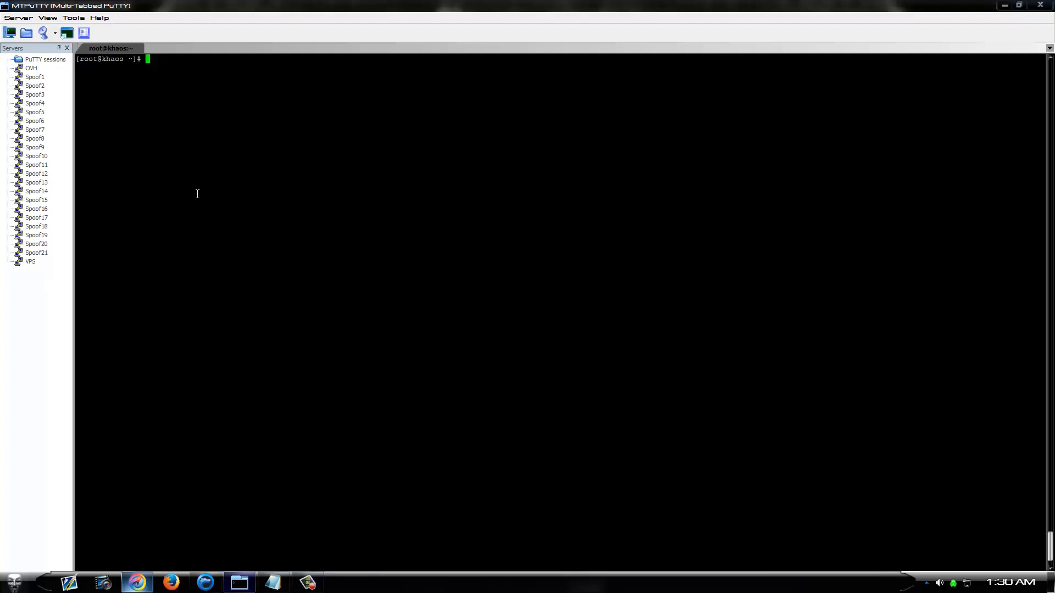
{"action": "mouse_move", "coordinate": [194, 202]}
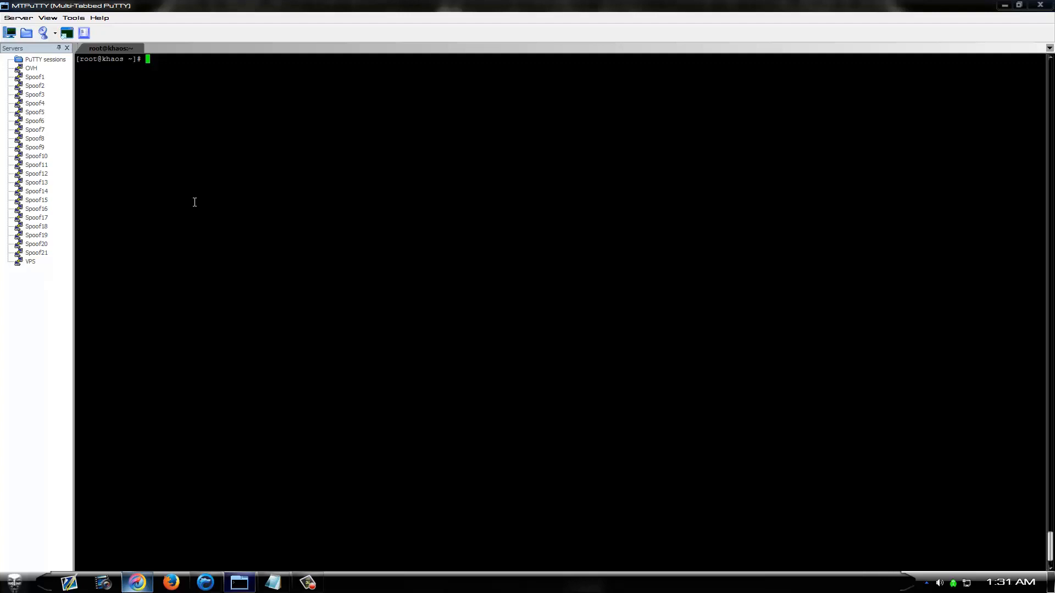
Step: List the root home directory with ls to show the .c attack sources and Perl script
{"action": "type", "text": "ls"}
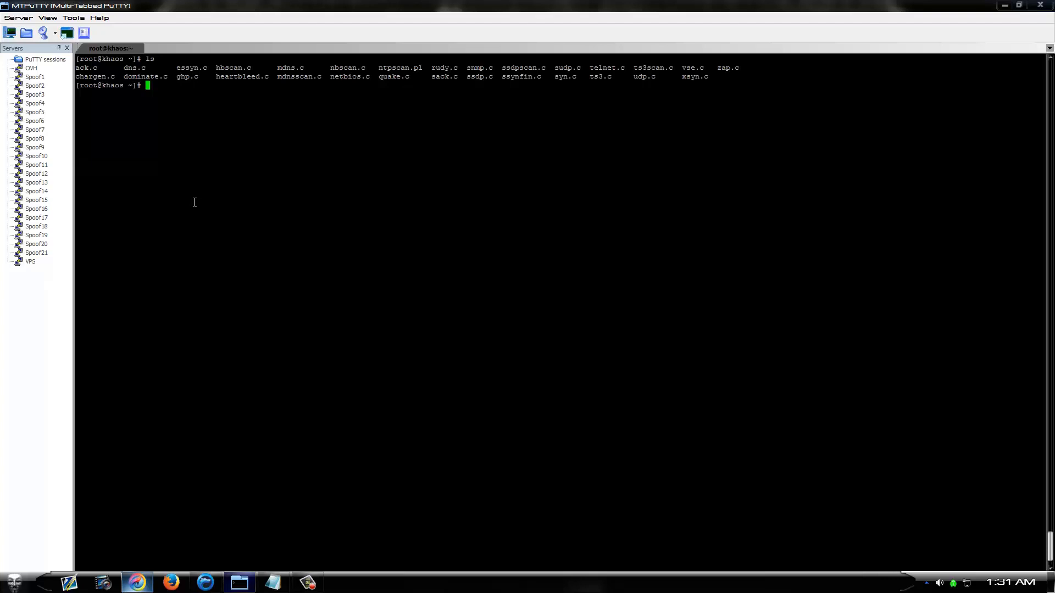
{"action": "mouse_move", "coordinate": [231, 155]}
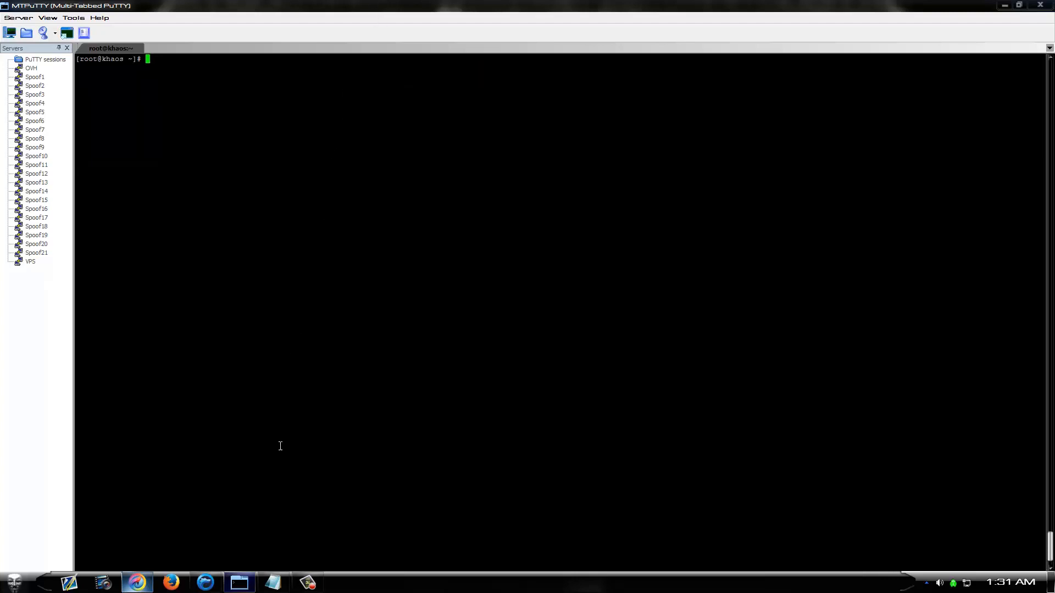
{"action": "mouse_move", "coordinate": [165, 358]}
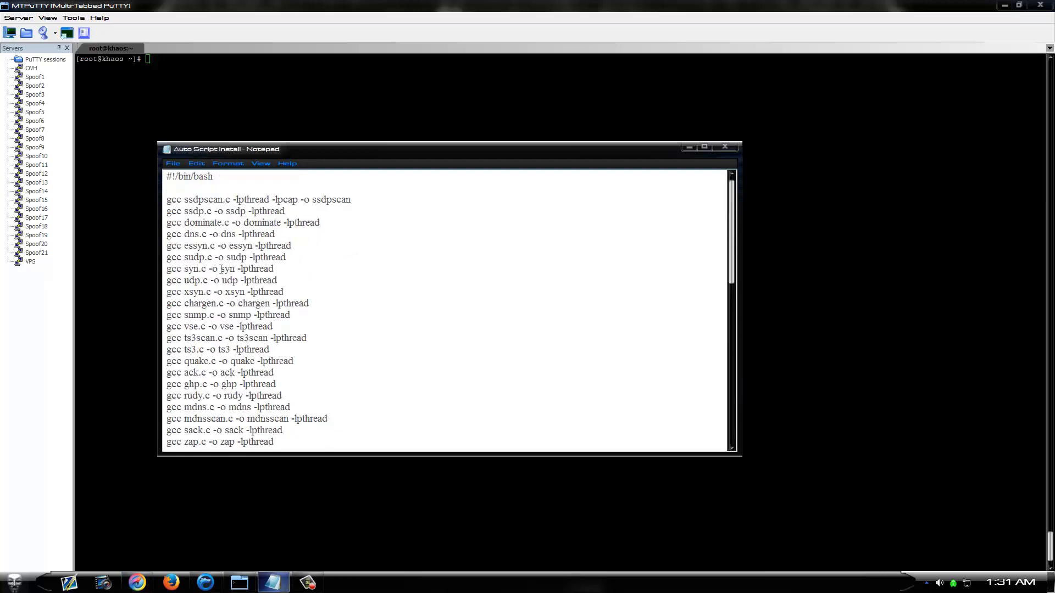
{"action": "scroll", "scroll_direction": "down", "scroll_amount": 3}
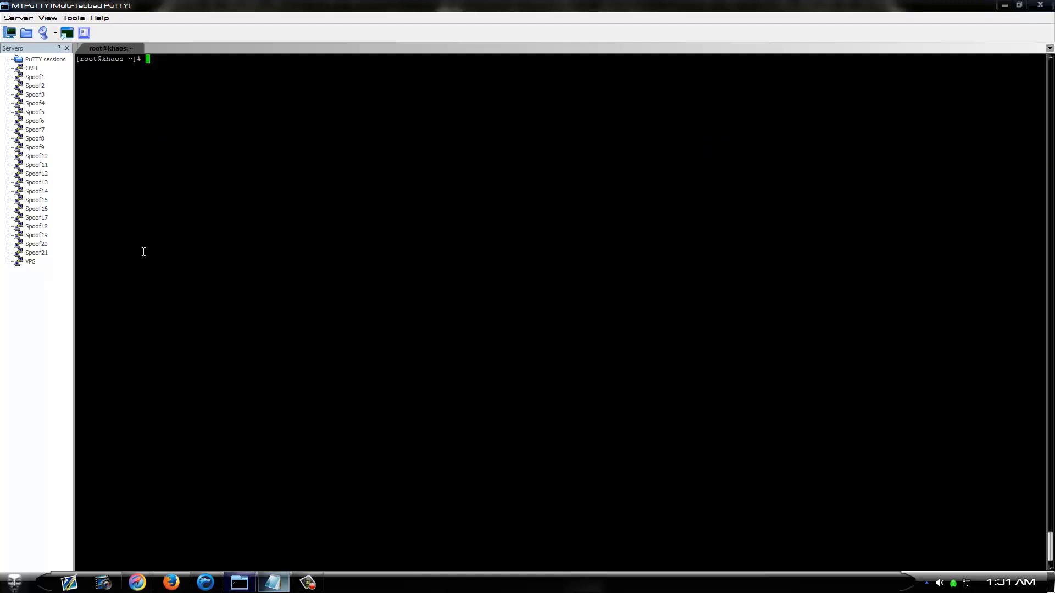
Step: Write autoscript.sh in nano with gcc compile and rm -I cleanup lines, then save and exit
{"action": "type", "text": "nano"}
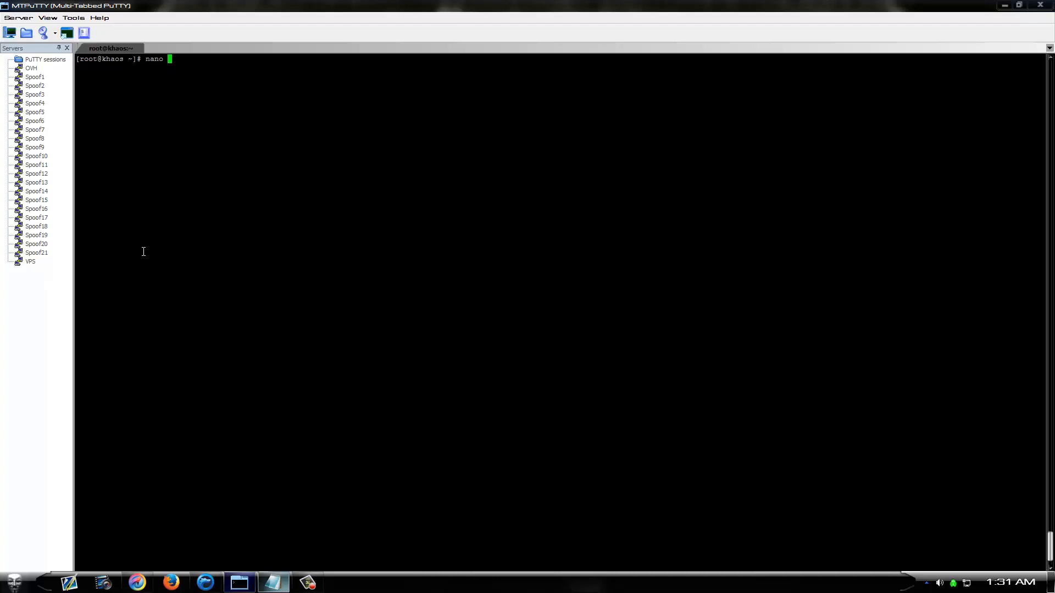
{"action": "type", "text": "autoscri"}
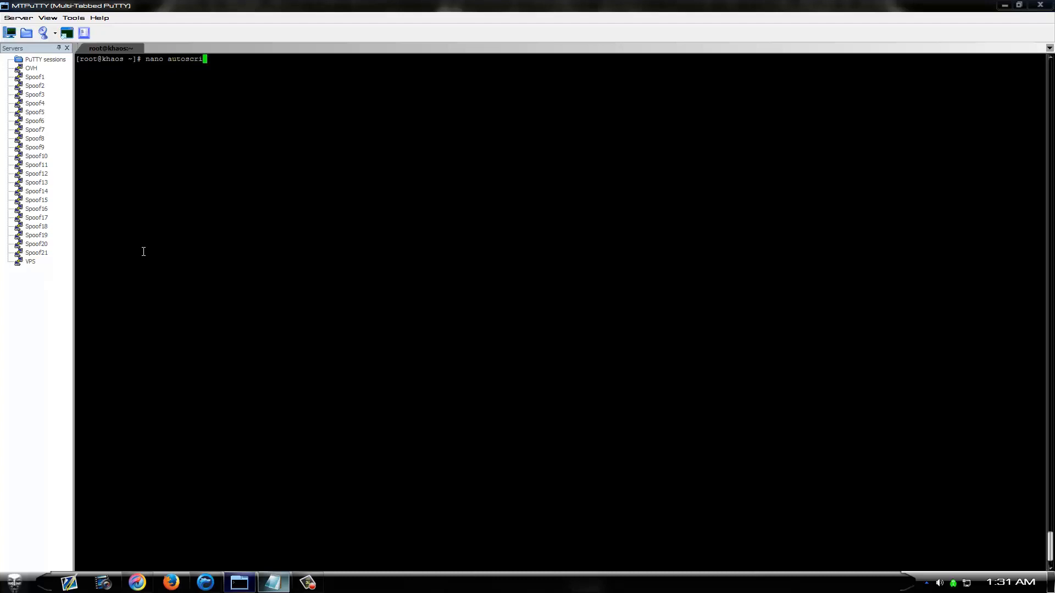
{"action": "type", "text": "pt.sh"}
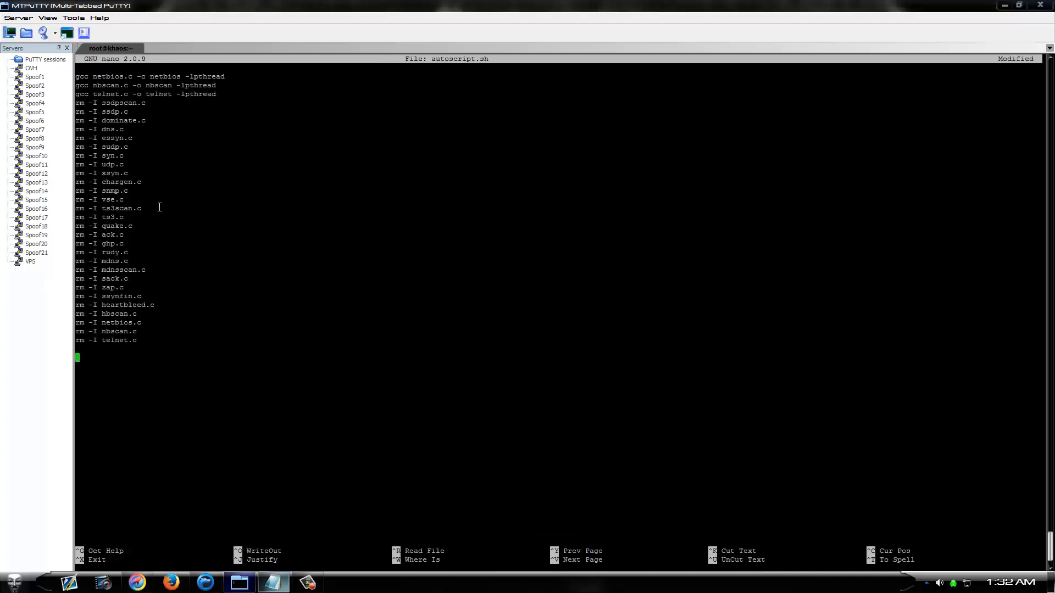
{"action": "key", "text": "ctrl+x"}
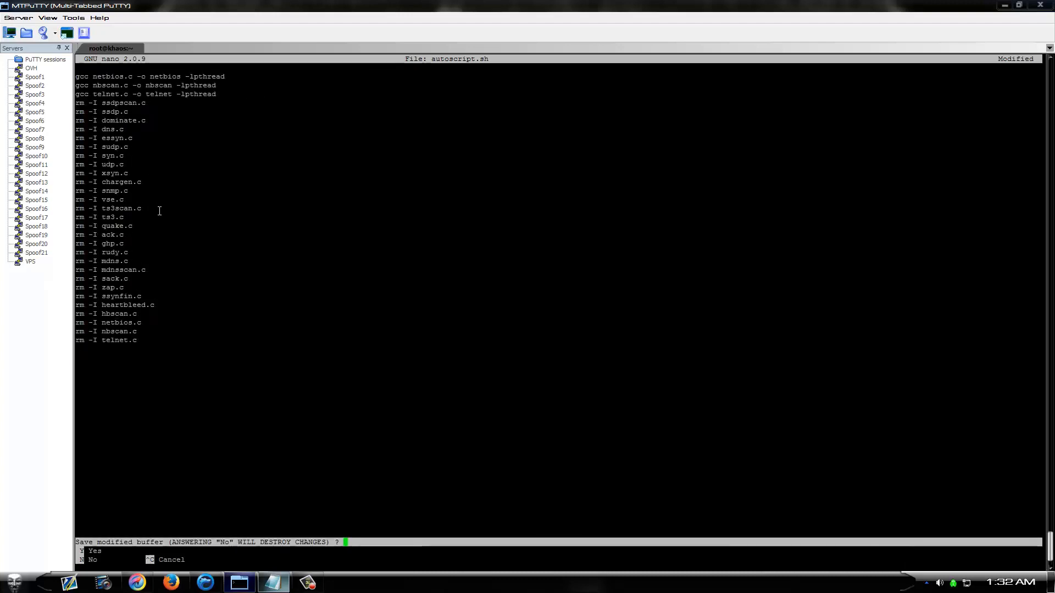
{"action": "key", "text": "n"}
{"action": "type", "text": "ls"}
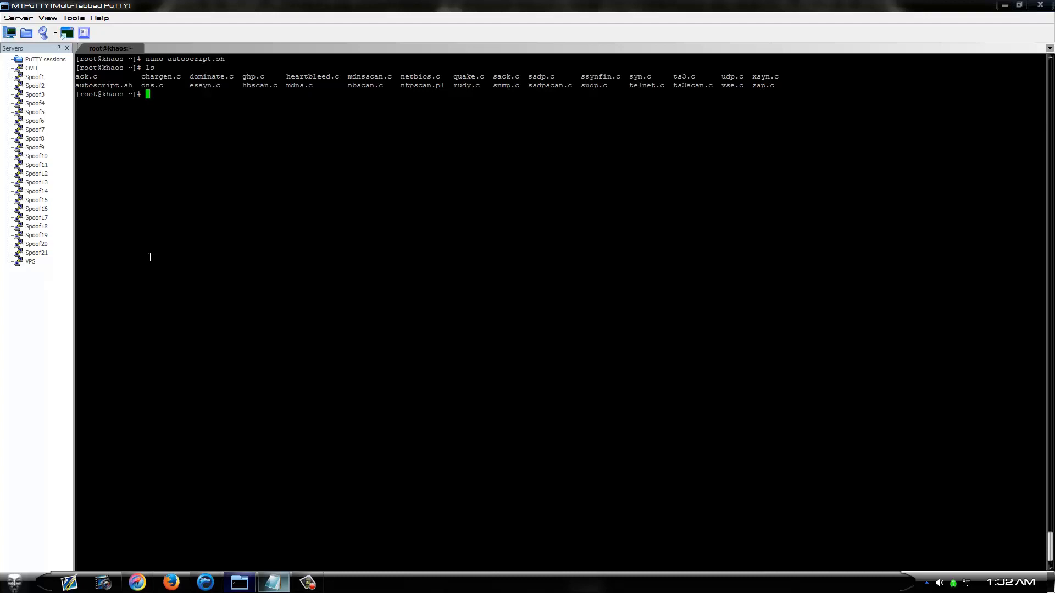
{"action": "mouse_move", "coordinate": [270, 530]}
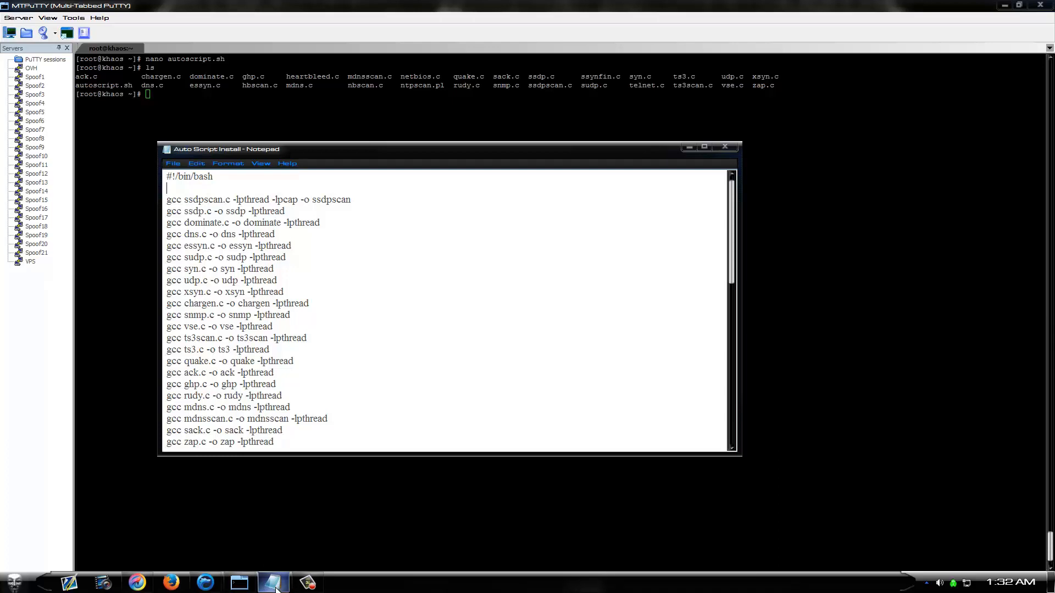
{"action": "double_click", "coordinate": [207, 199]}
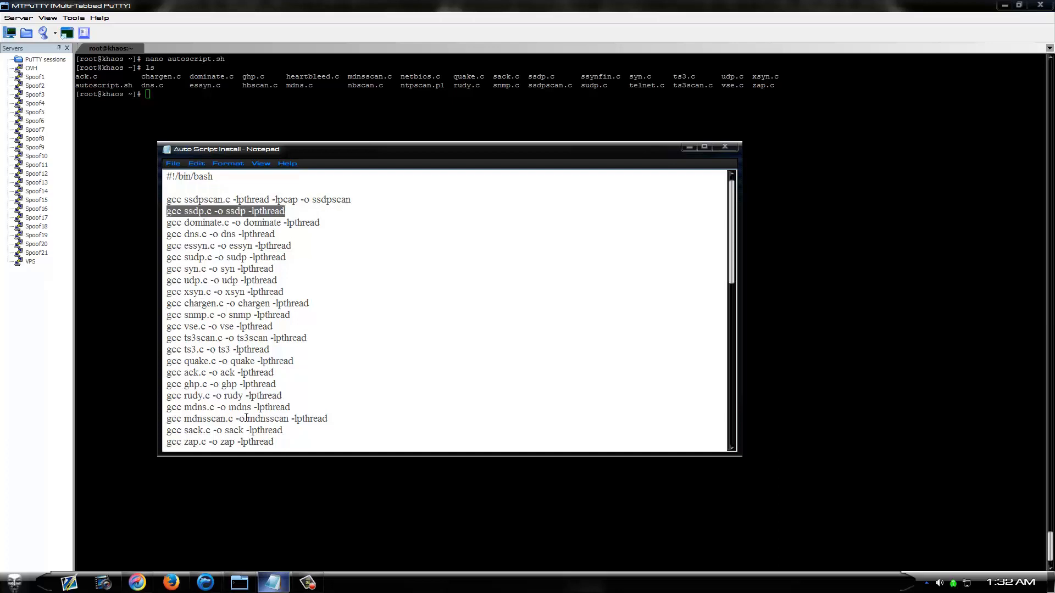
{"action": "left_click", "coordinate": [726, 146]}
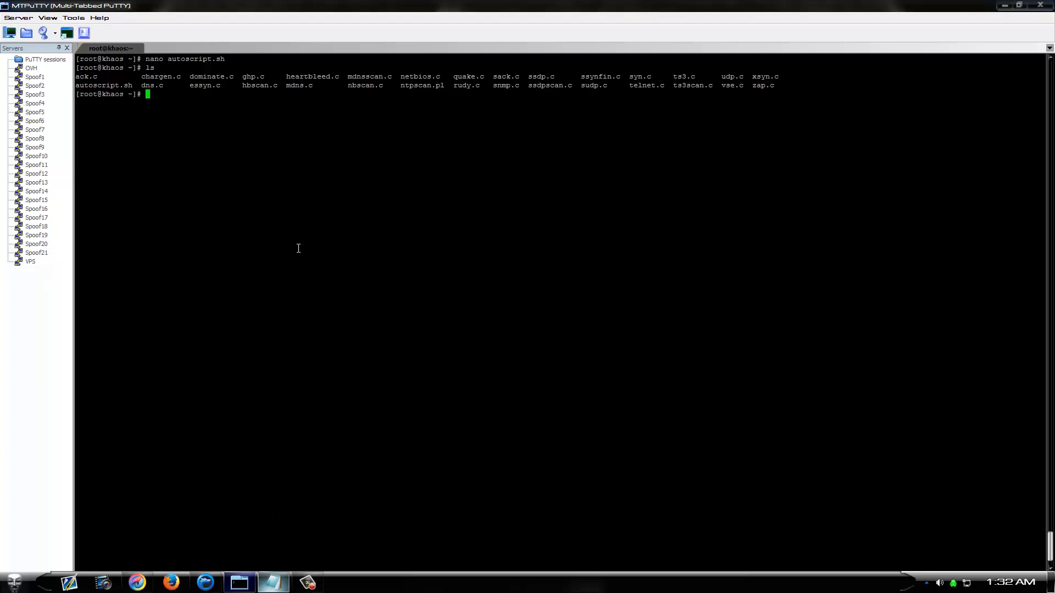
Step: Run sh autoscript.sh to compile the sources, then list the resulting files
{"action": "type", "text": "sh autoscript.sh"}
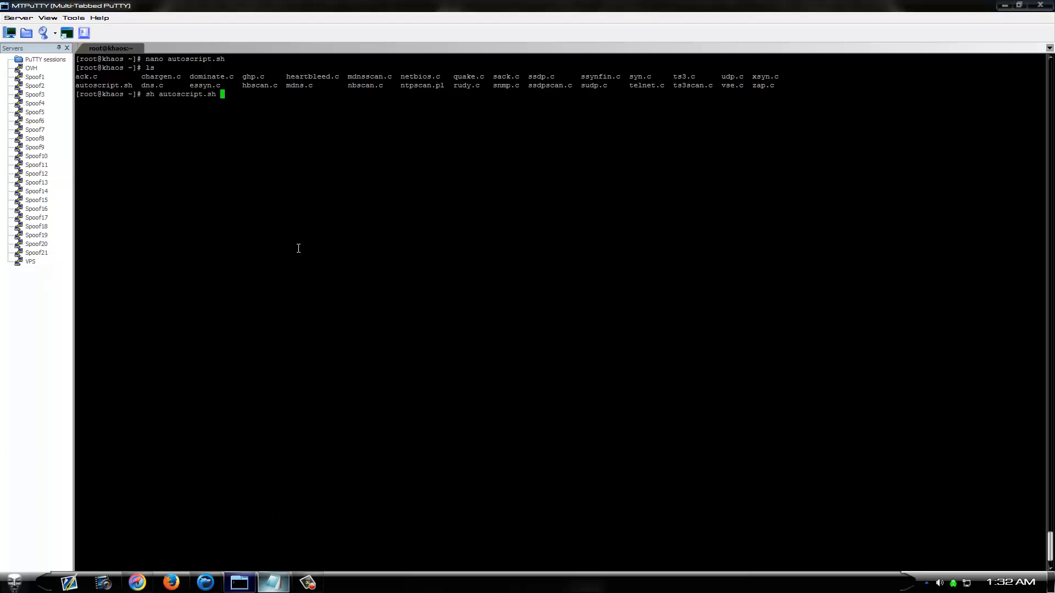
{"action": "key", "text": "Return"}
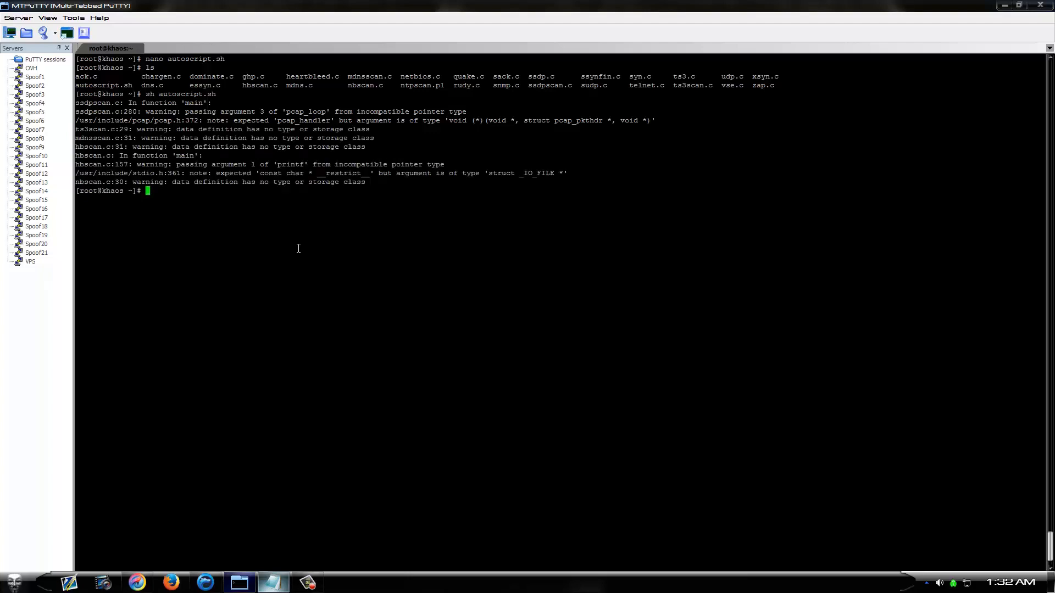
{"action": "type", "text": "ls"}
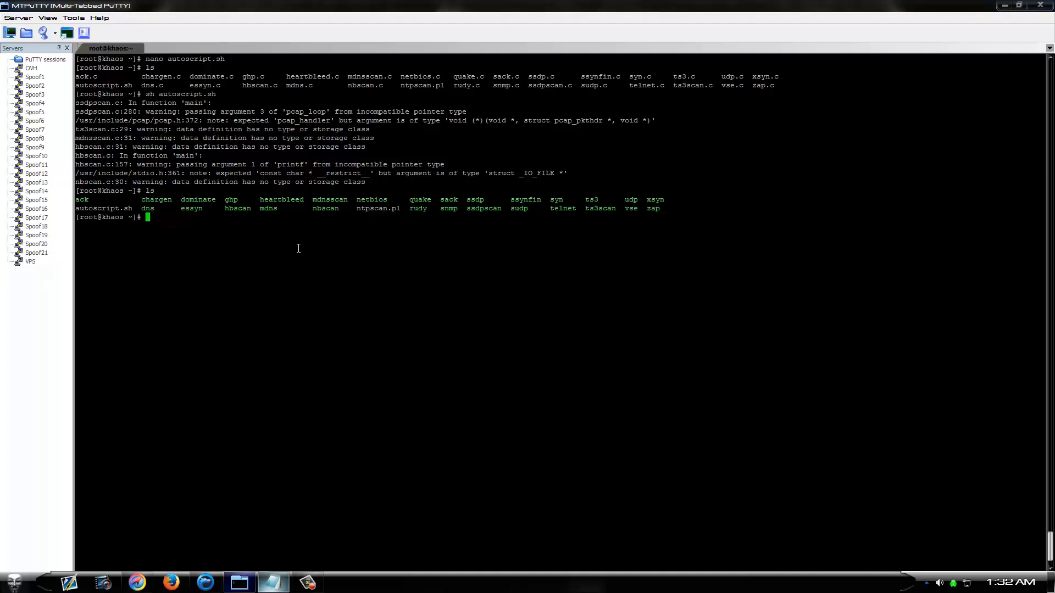
Step: Test-run binaries such as chargen, dns and rudy for usage messages, then clear the screen
{"action": "type", "text": "./chargen"}
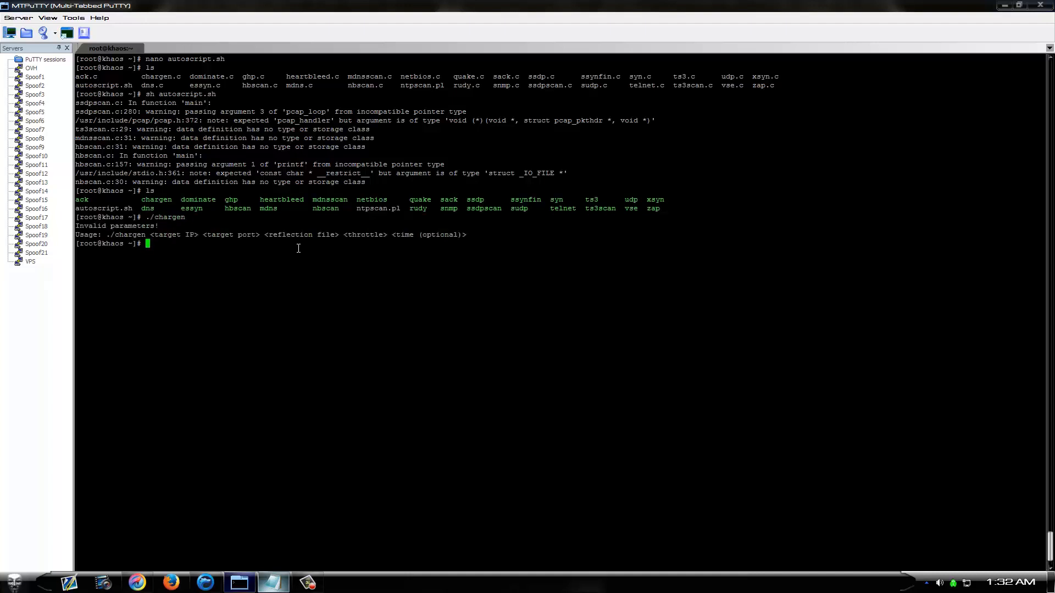
{"action": "type", "text": "./dns"}
{"action": "type", "text": "./mdns"}
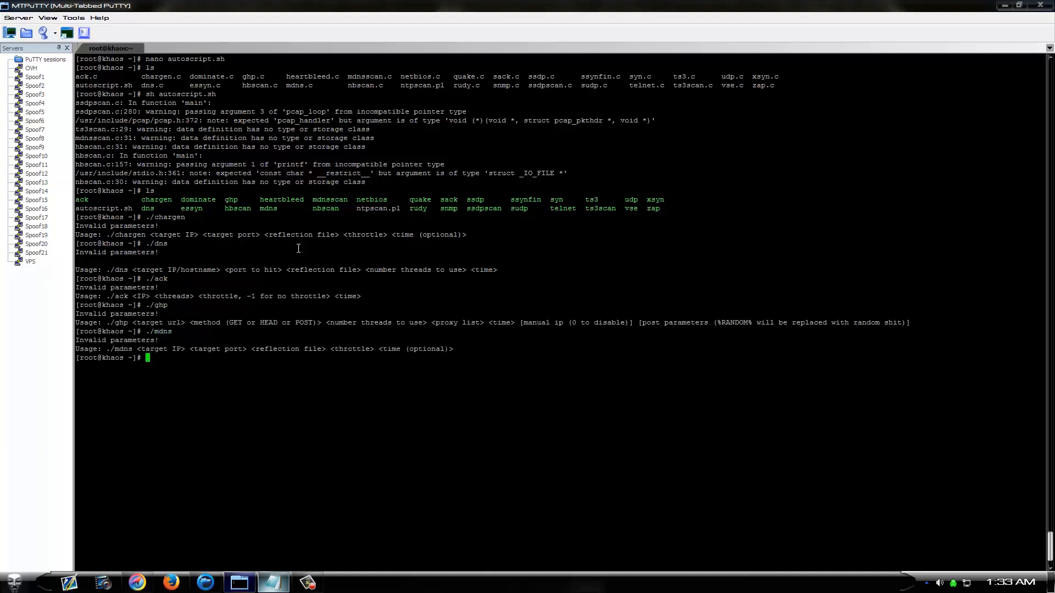
{"action": "type", "text": "/"}
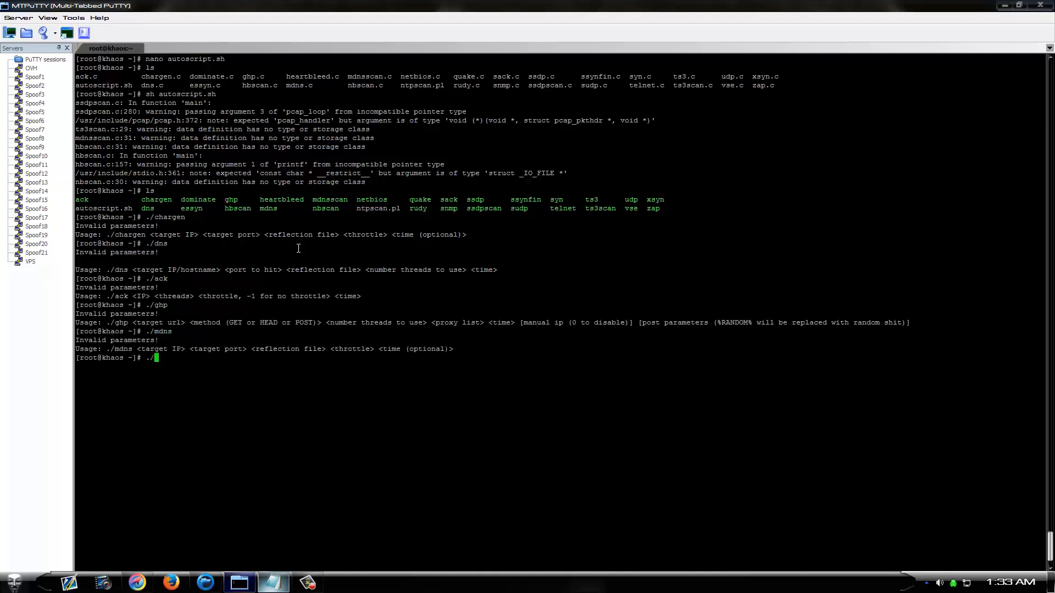
{"action": "type", "text": "./rudy"}
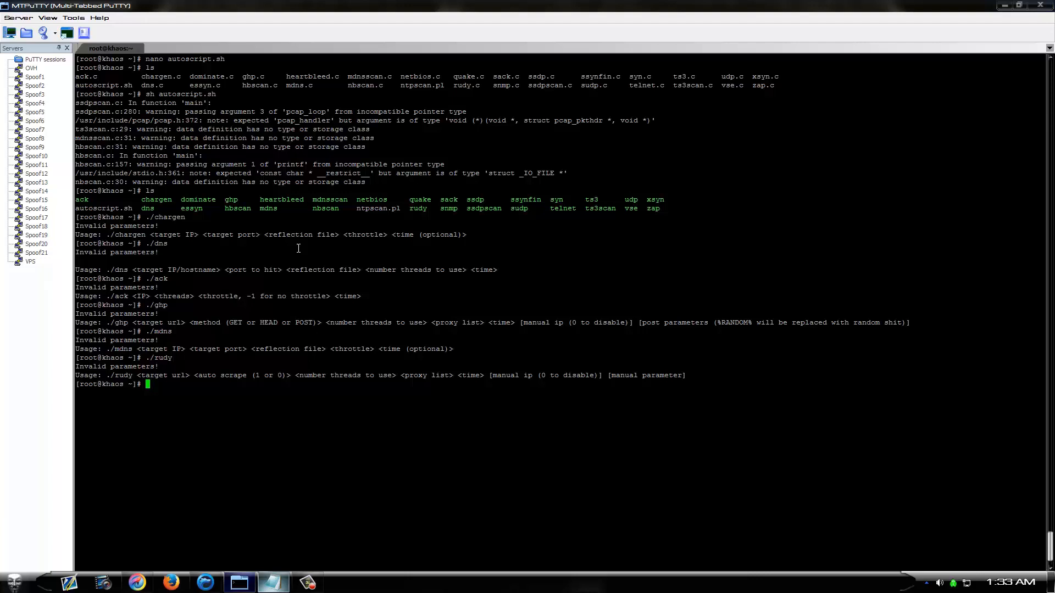
{"action": "type", "text": "clear"}
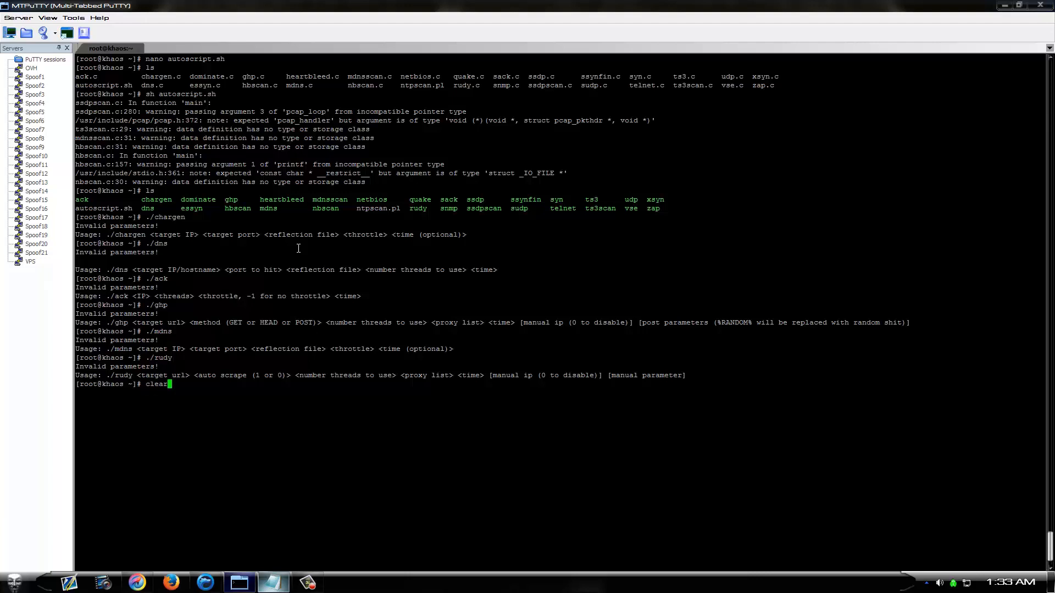